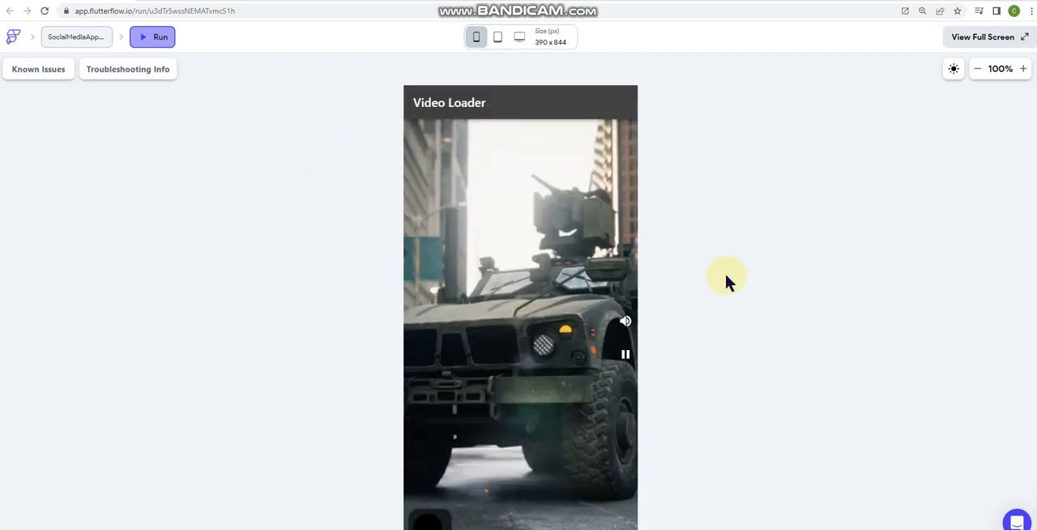
{"action": "mouse_move", "coordinate": [576, 176]}
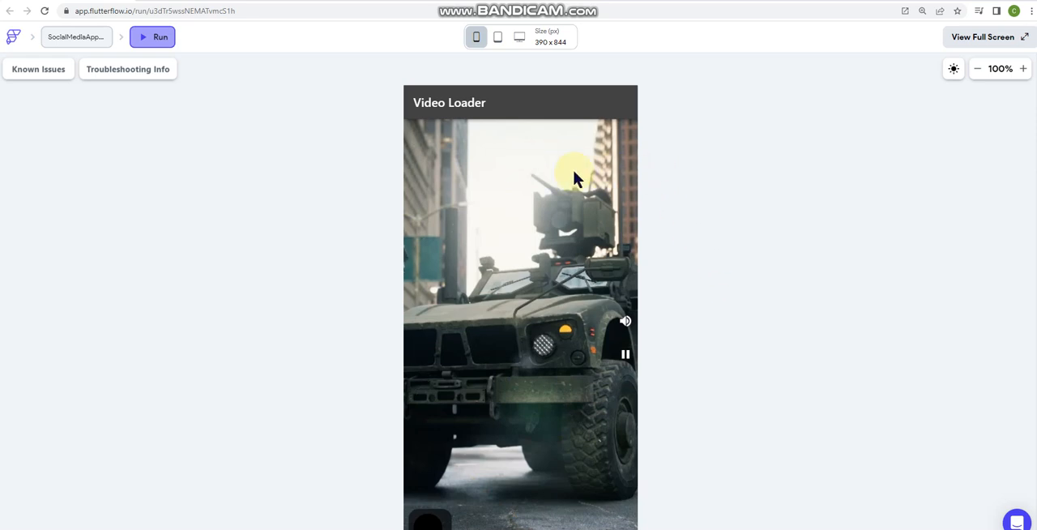
{"action": "mouse_move", "coordinate": [671, 249]}
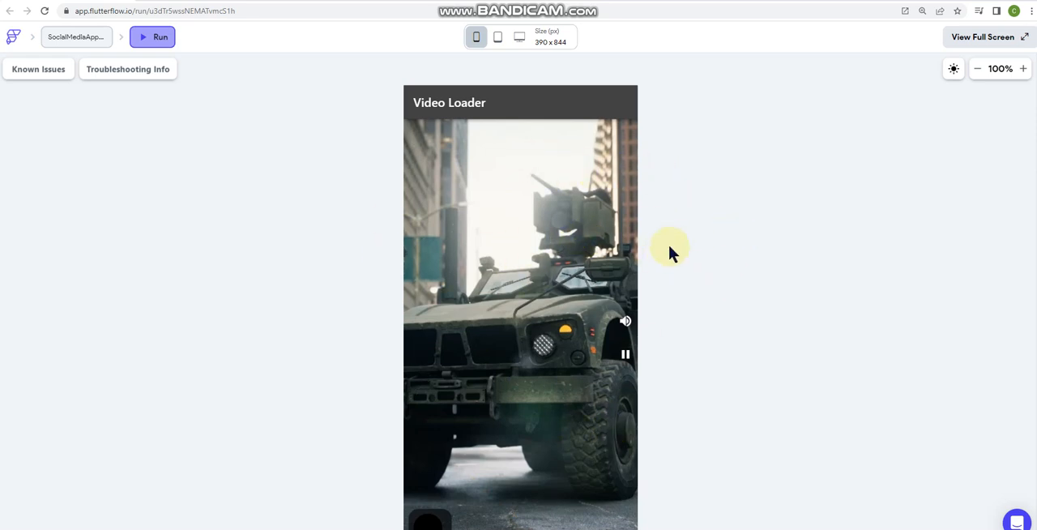
{"action": "mouse_move", "coordinate": [408, 230]}
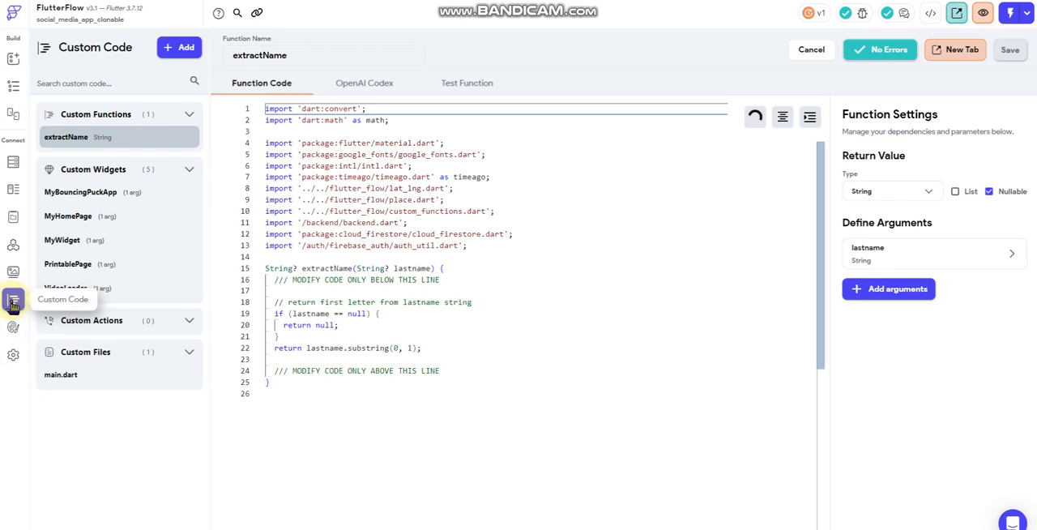
{"action": "mouse_move", "coordinate": [91, 291]}
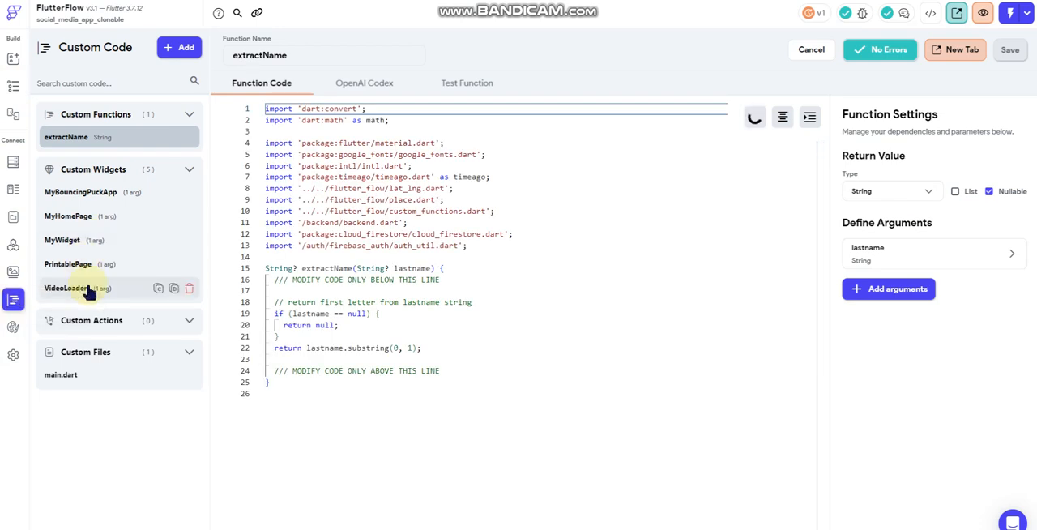
View the VideoLoader custom widget's code under Custom Widgets and scroll through it.
{"action": "left_click", "coordinate": [64, 288]}
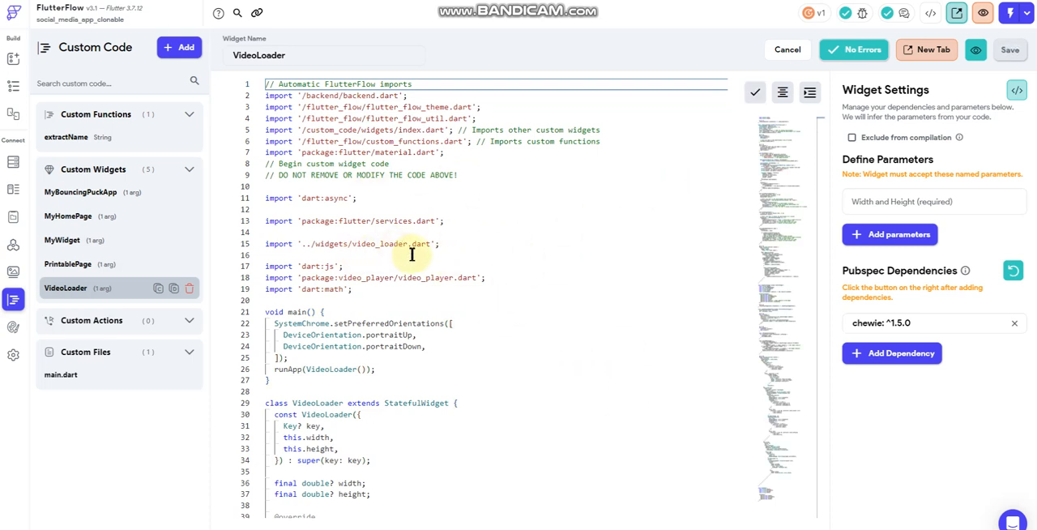
{"action": "scroll", "scroll_direction": "down", "scroll_amount": 3}
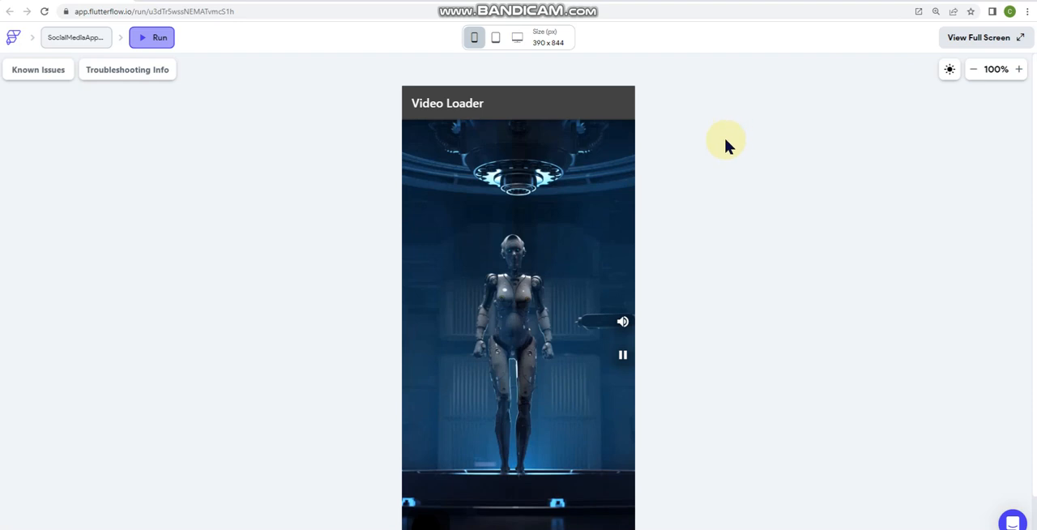
{"action": "mouse_move", "coordinate": [736, 133]}
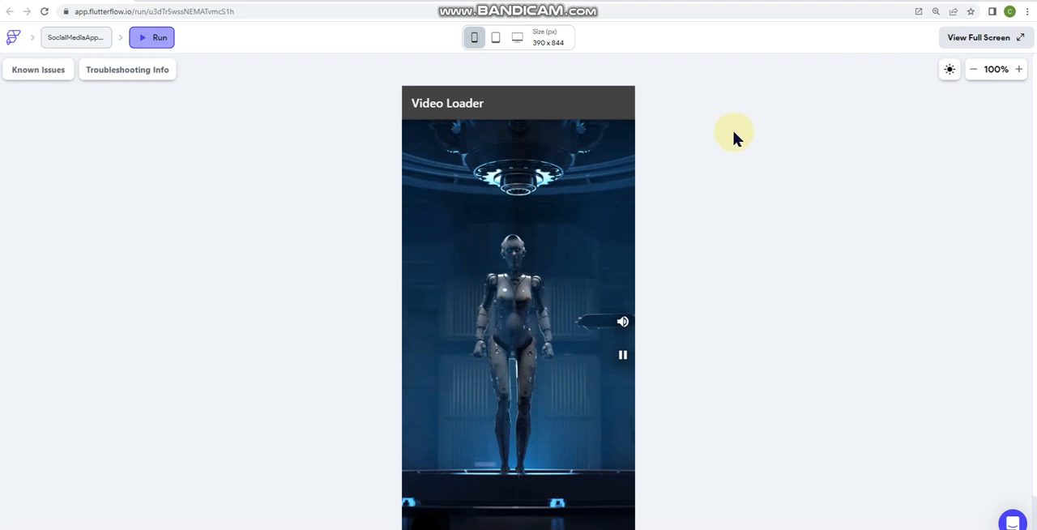
{"action": "mouse_move", "coordinate": [512, 204]}
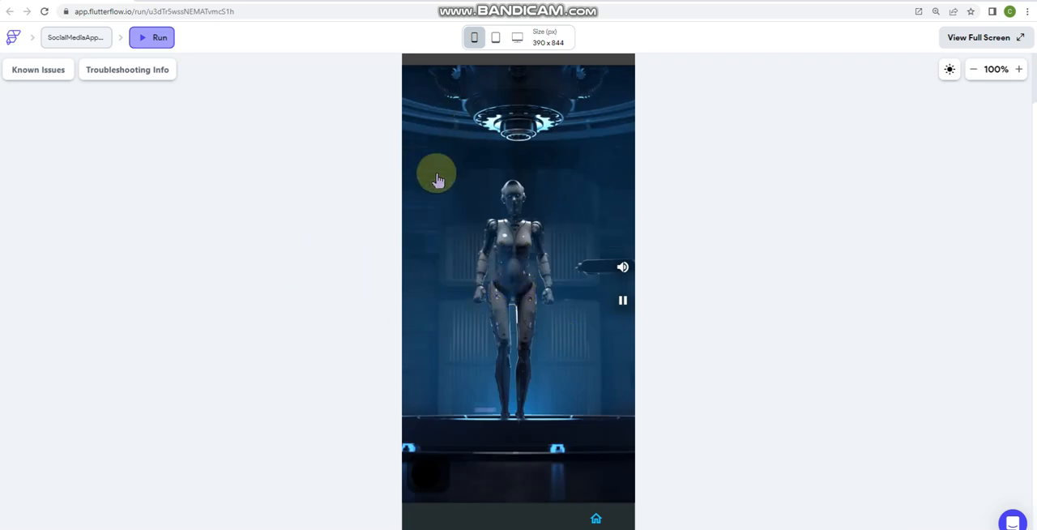
{"action": "mouse_move", "coordinate": [709, 289]}
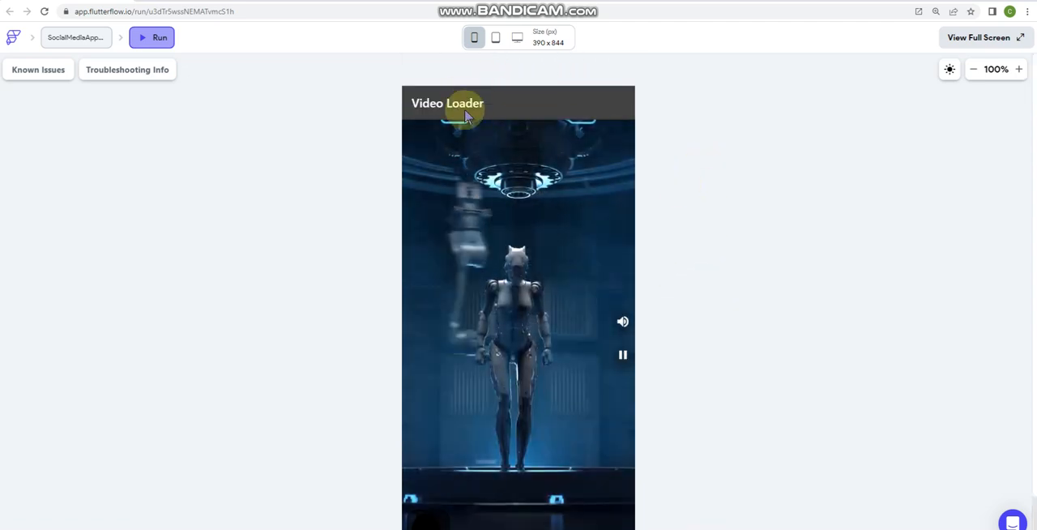
Swipe through the vertical video feed in the Run preview to switch videos.
{"action": "scroll", "scroll_direction": "down", "scroll_amount": 3}
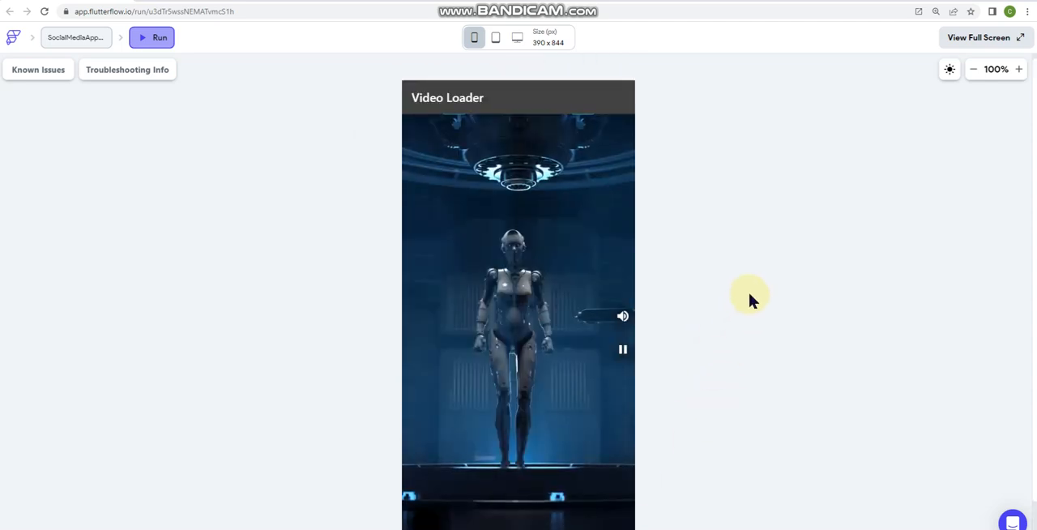
{"action": "mouse_move", "coordinate": [758, 298]}
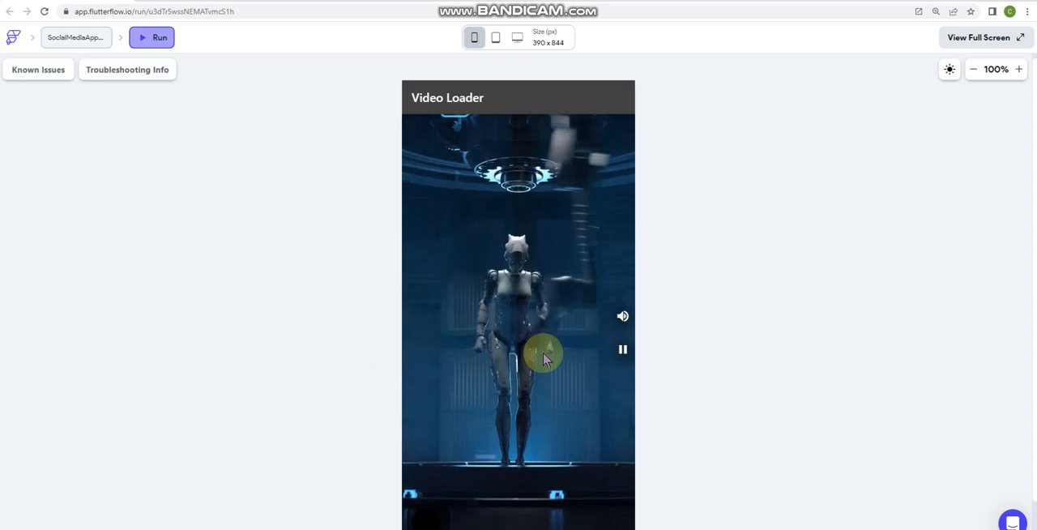
{"action": "mouse_move", "coordinate": [593, 214]}
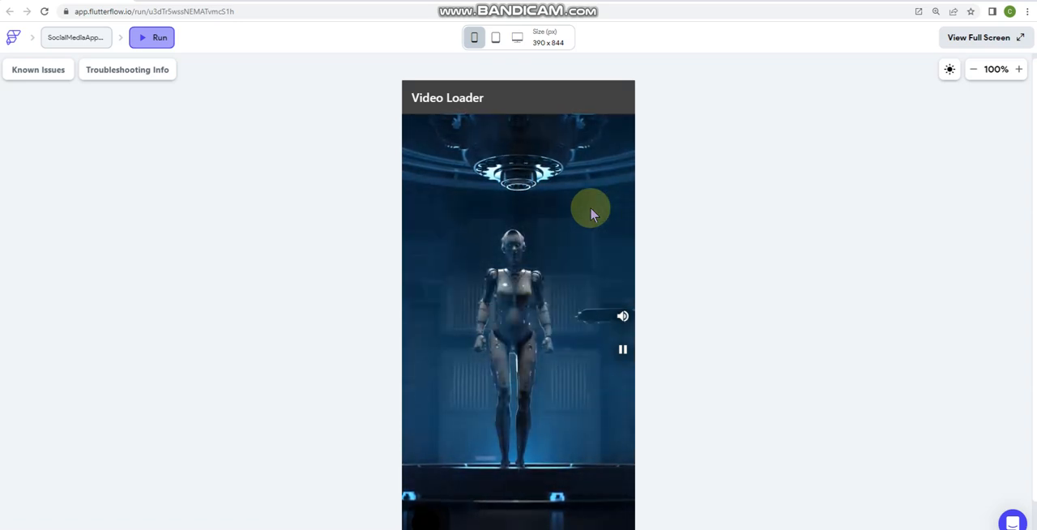
{"action": "mouse_move", "coordinate": [420, 208]}
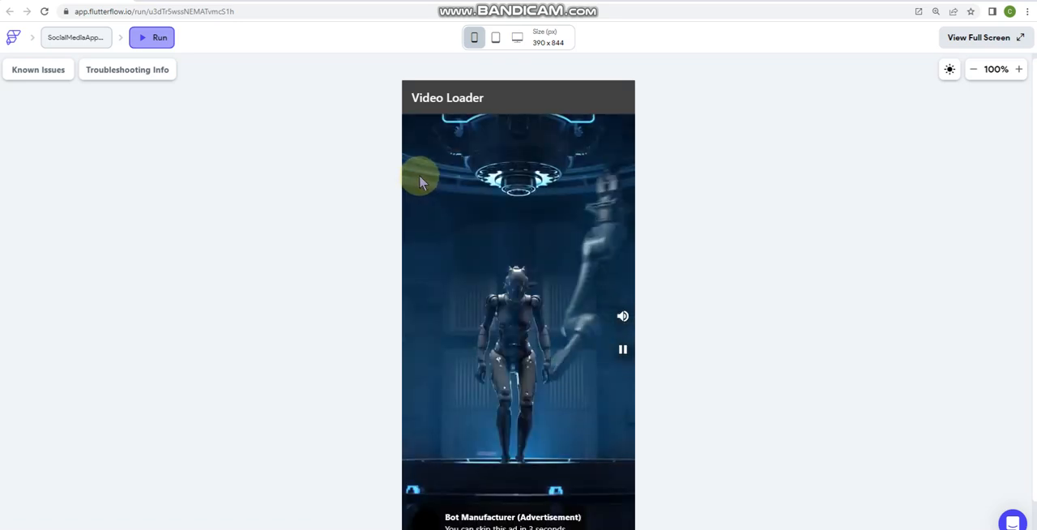
{"action": "mouse_move", "coordinate": [301, 158]}
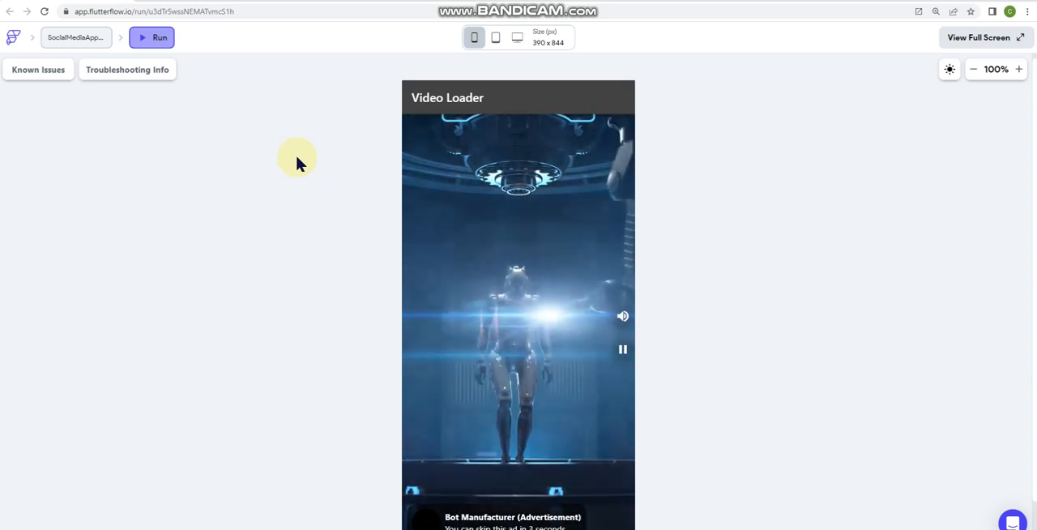
{"action": "mouse_move", "coordinate": [440, 306]}
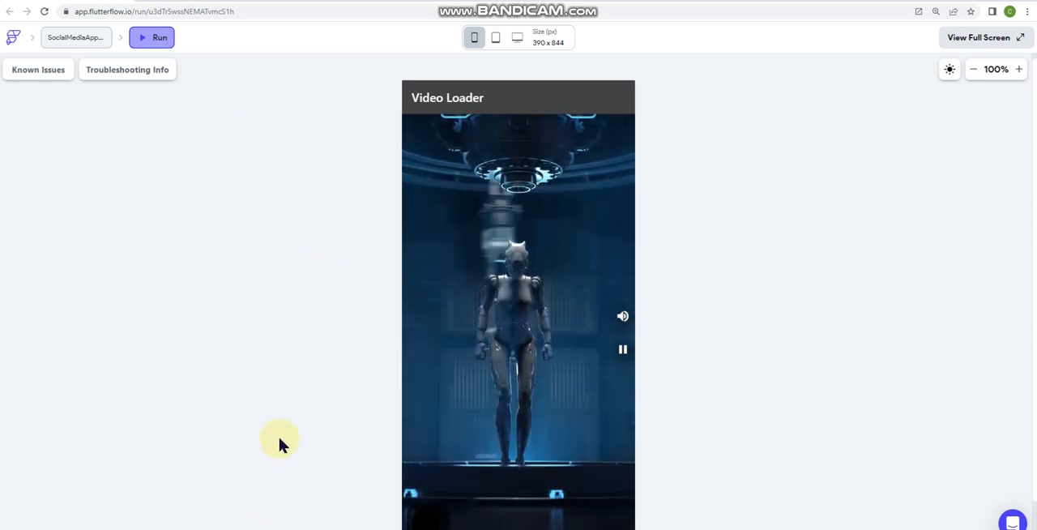
{"action": "mouse_move", "coordinate": [301, 411]}
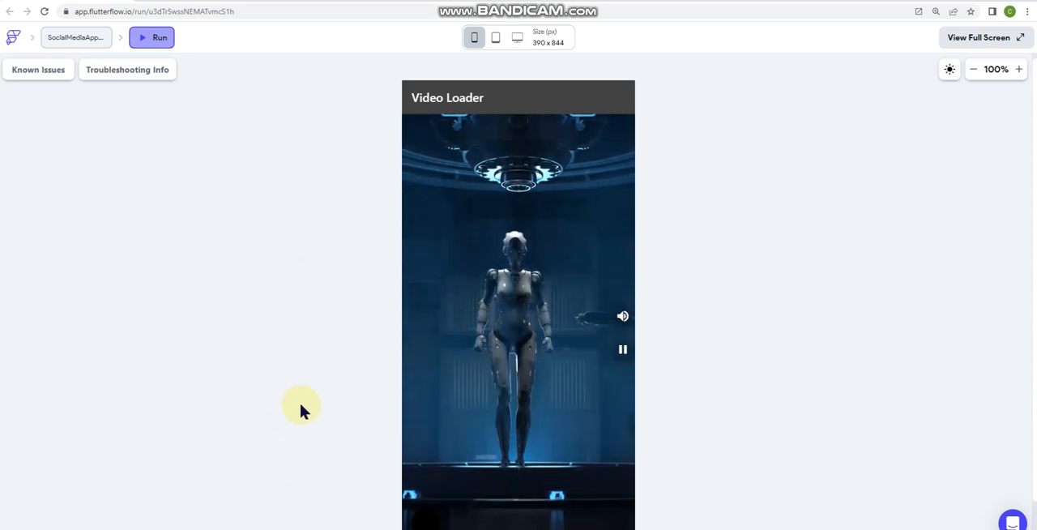
{"action": "mouse_move", "coordinate": [284, 169]}
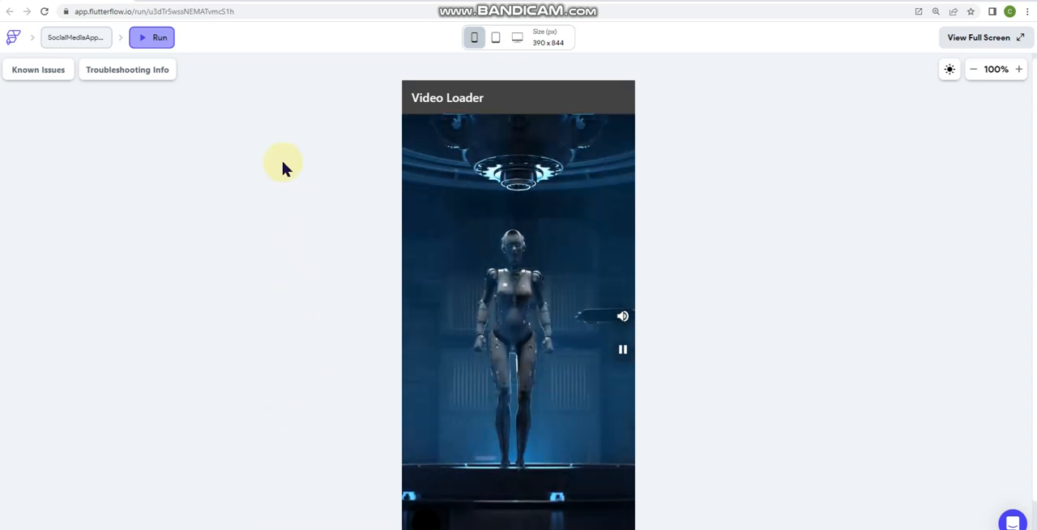
{"action": "mouse_move", "coordinate": [525, 217]}
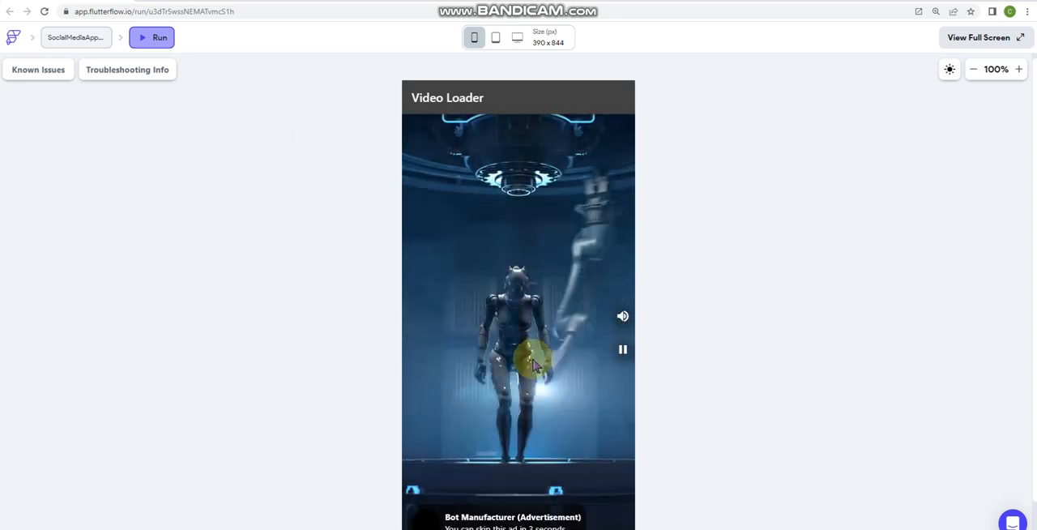
{"action": "mouse_move", "coordinate": [304, 256]}
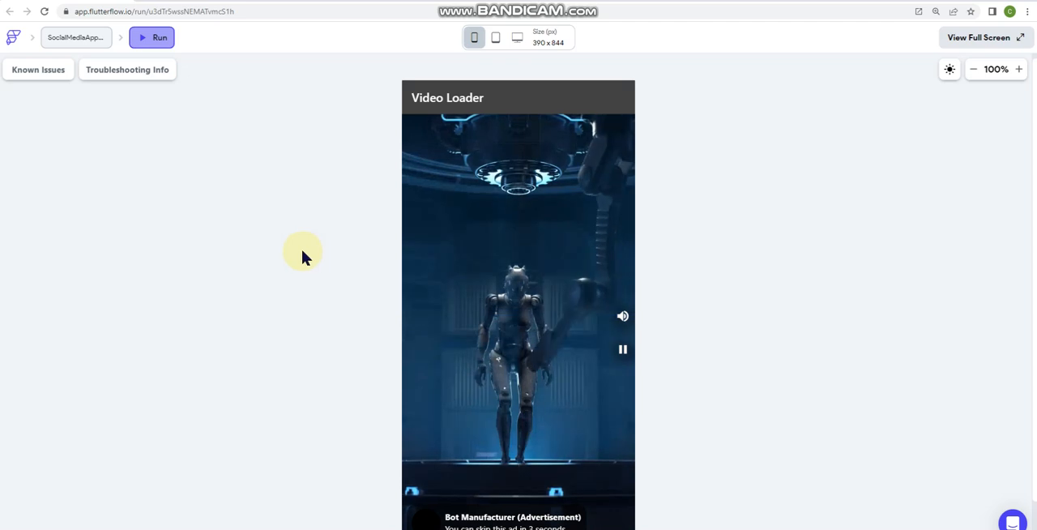
{"action": "mouse_move", "coordinate": [473, 301]}
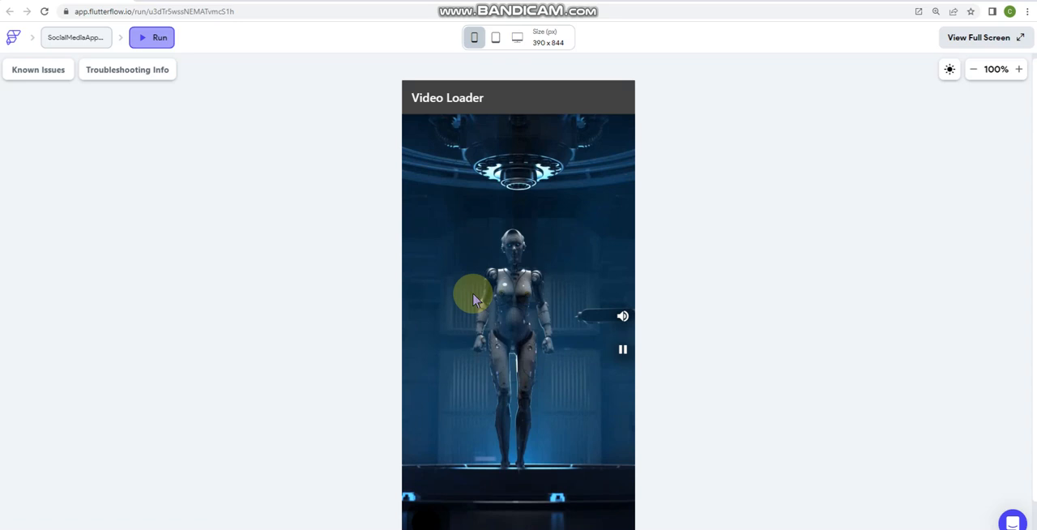
{"action": "mouse_move", "coordinate": [461, 272]}
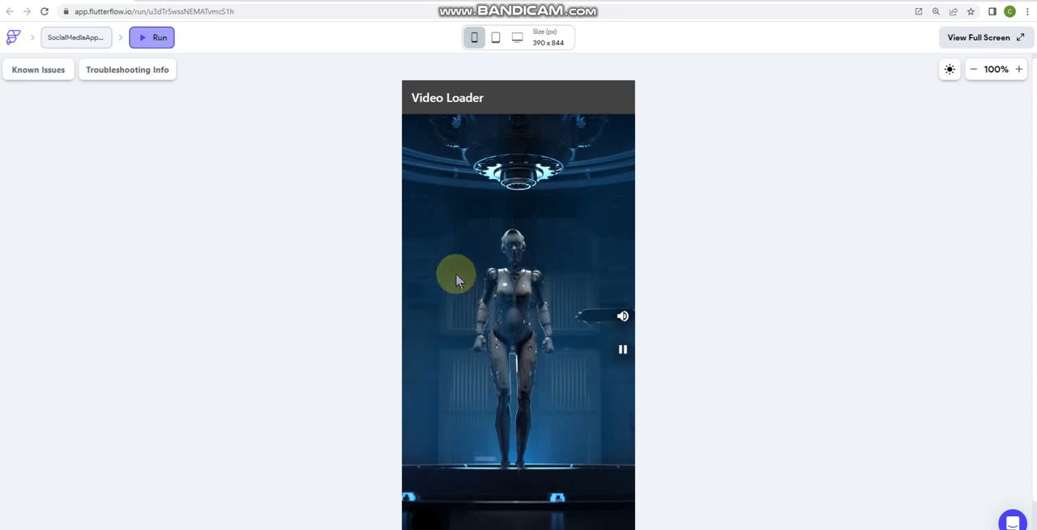
{"action": "mouse_move", "coordinate": [687, 237]}
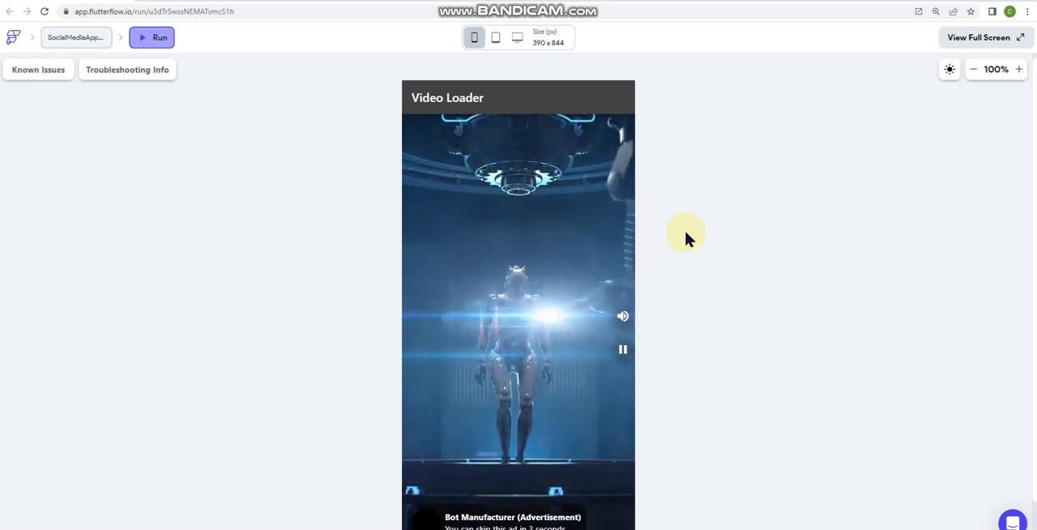
{"action": "mouse_move", "coordinate": [654, 331]}
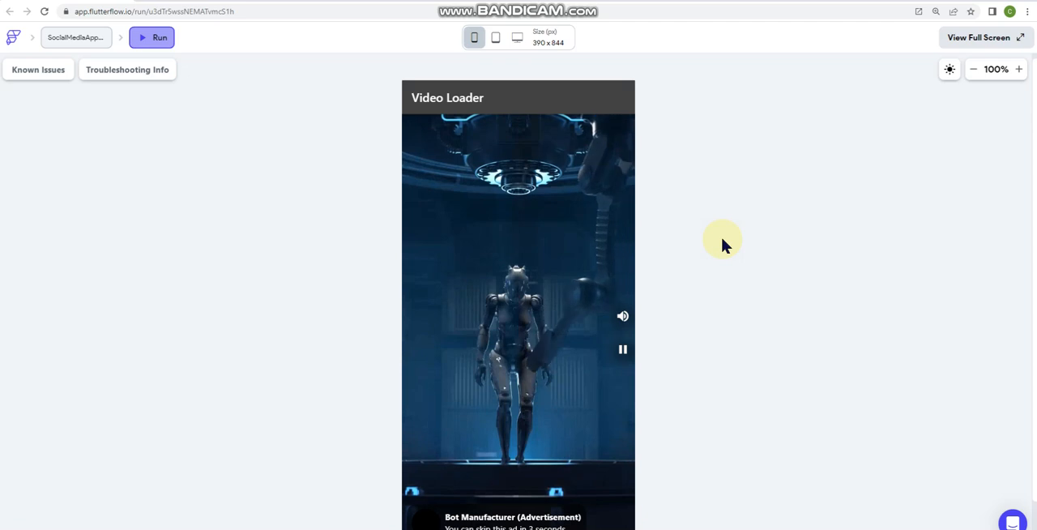
{"action": "mouse_move", "coordinate": [640, 249]}
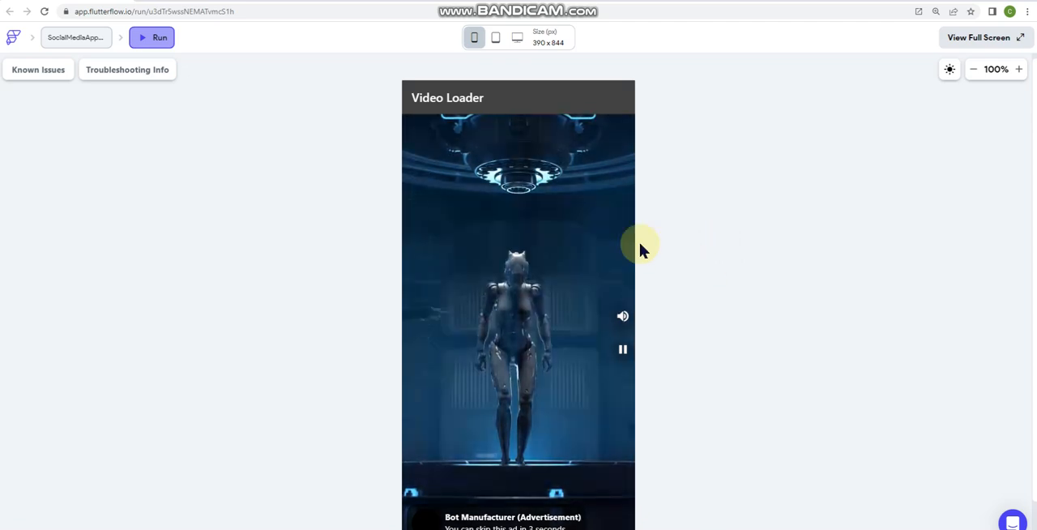
{"action": "mouse_move", "coordinate": [790, 269]}
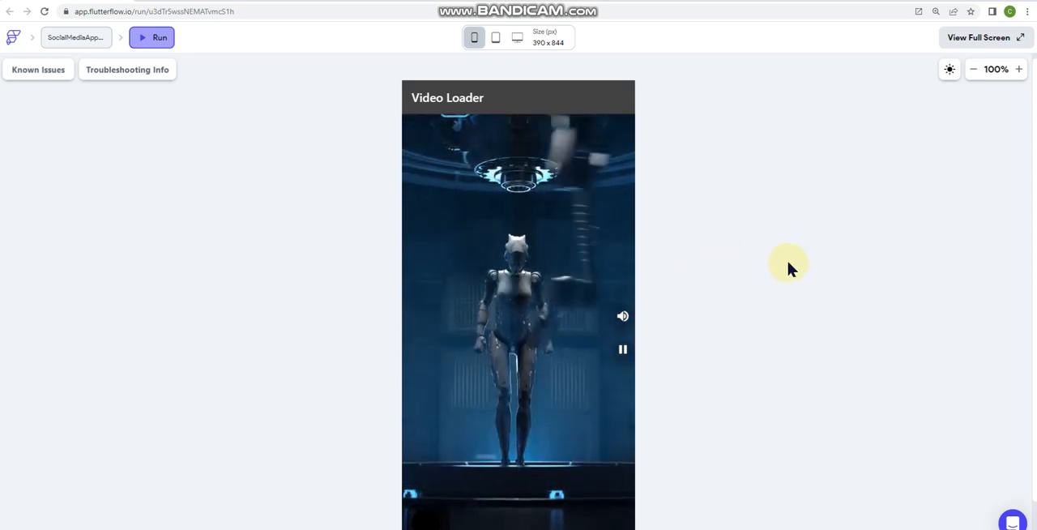
{"action": "mouse_move", "coordinate": [780, 272]}
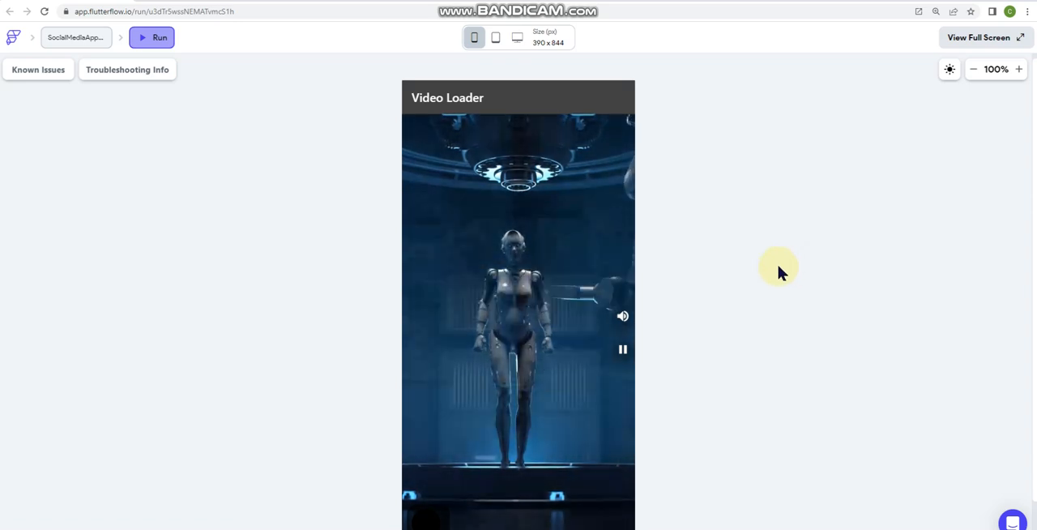
{"action": "mouse_move", "coordinate": [622, 324]}
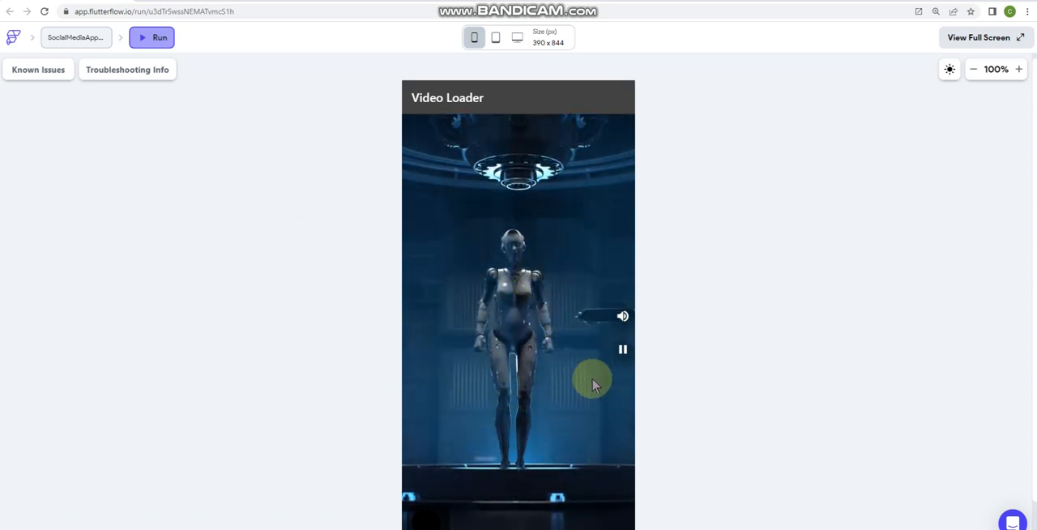
{"action": "mouse_move", "coordinate": [658, 350]}
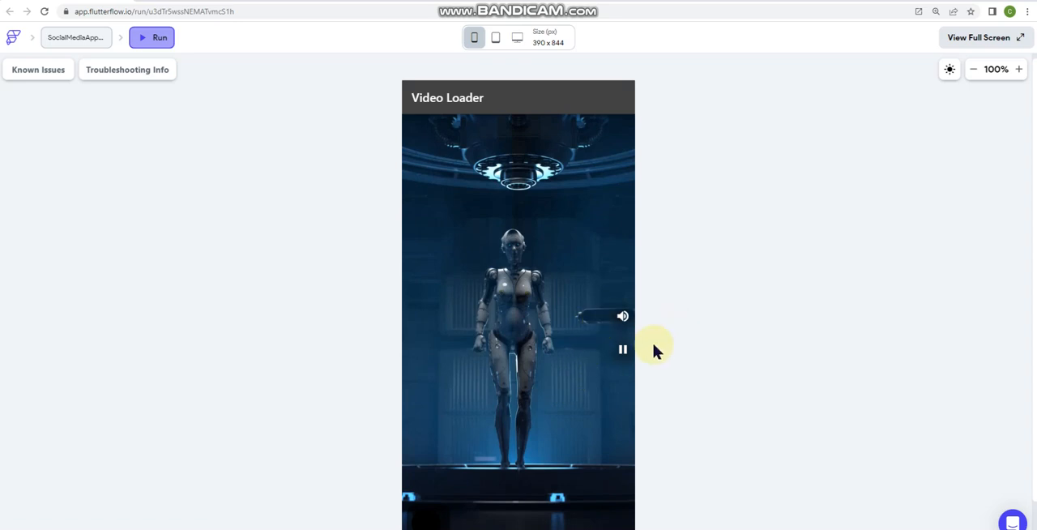
{"action": "mouse_move", "coordinate": [713, 272]}
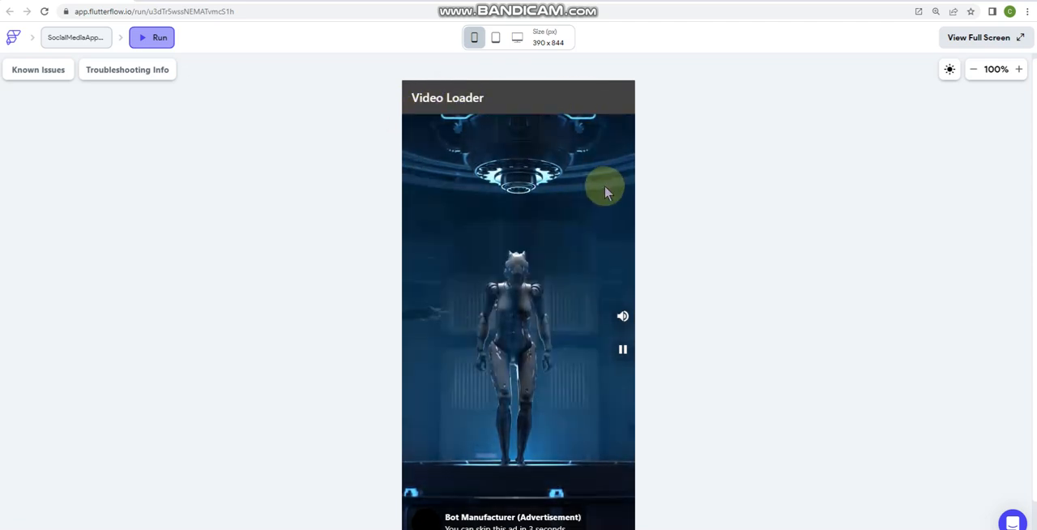
{"action": "mouse_move", "coordinate": [666, 256]}
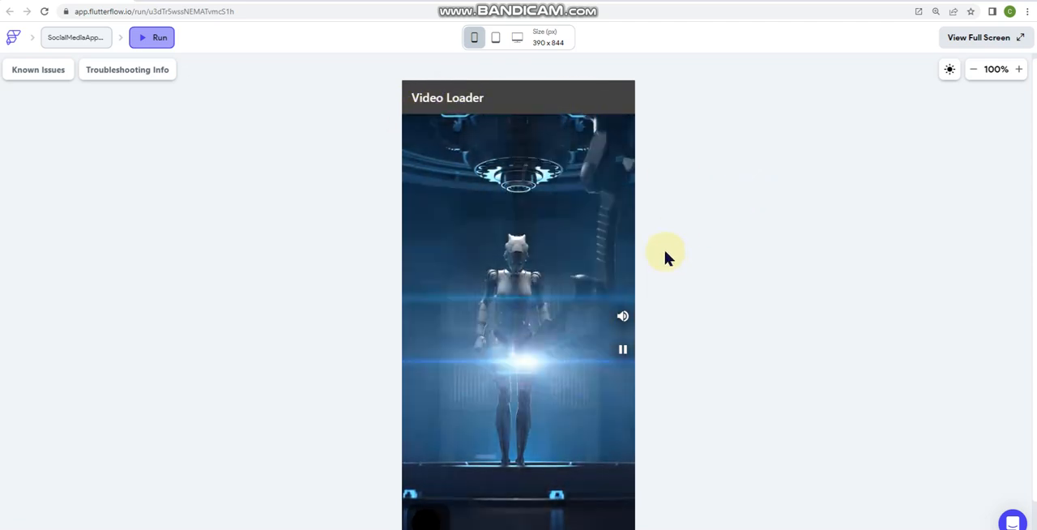
{"action": "mouse_move", "coordinate": [677, 246]}
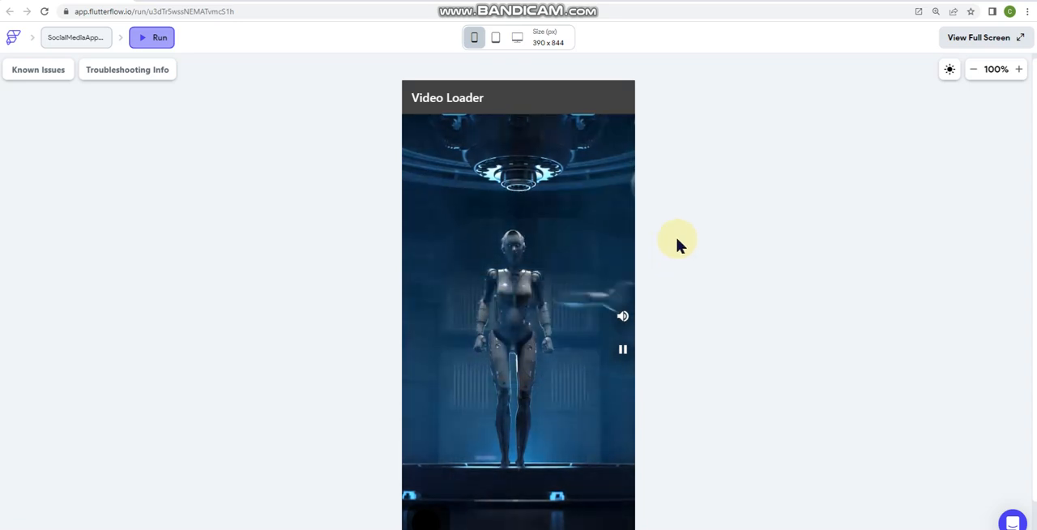
{"action": "mouse_move", "coordinate": [664, 227]}
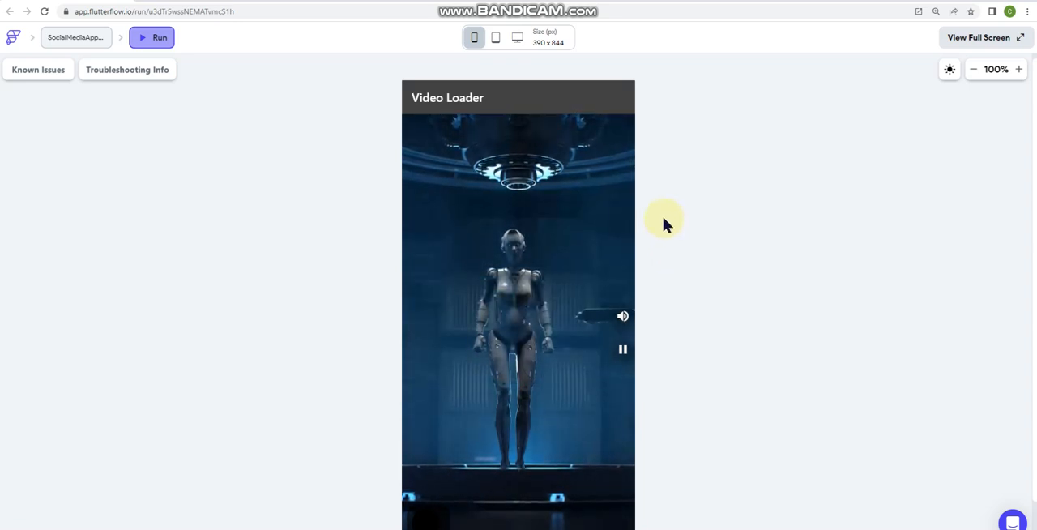
{"action": "mouse_move", "coordinate": [700, 295]}
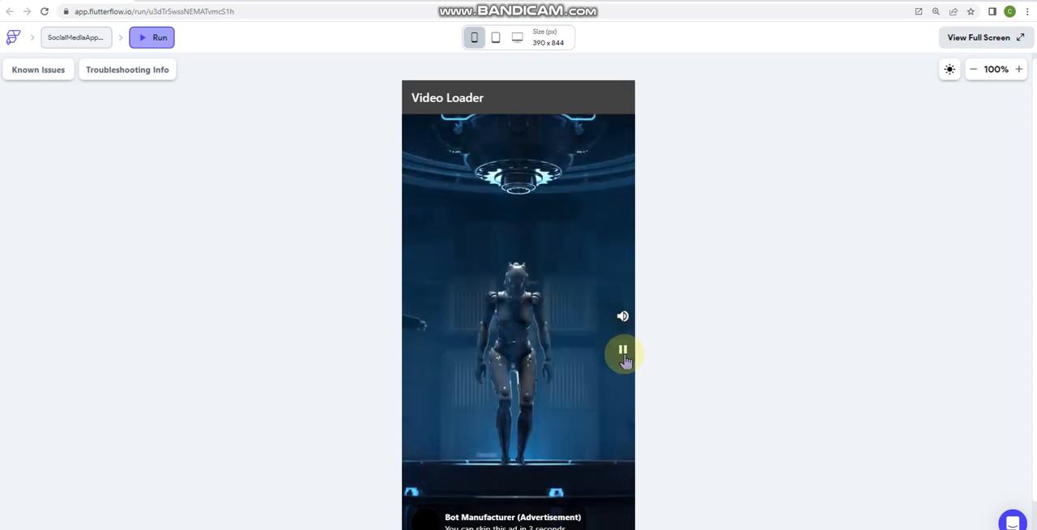
Pause and resume the robot video several times with the overlay play/pause button.
{"action": "left_click", "coordinate": [622, 351]}
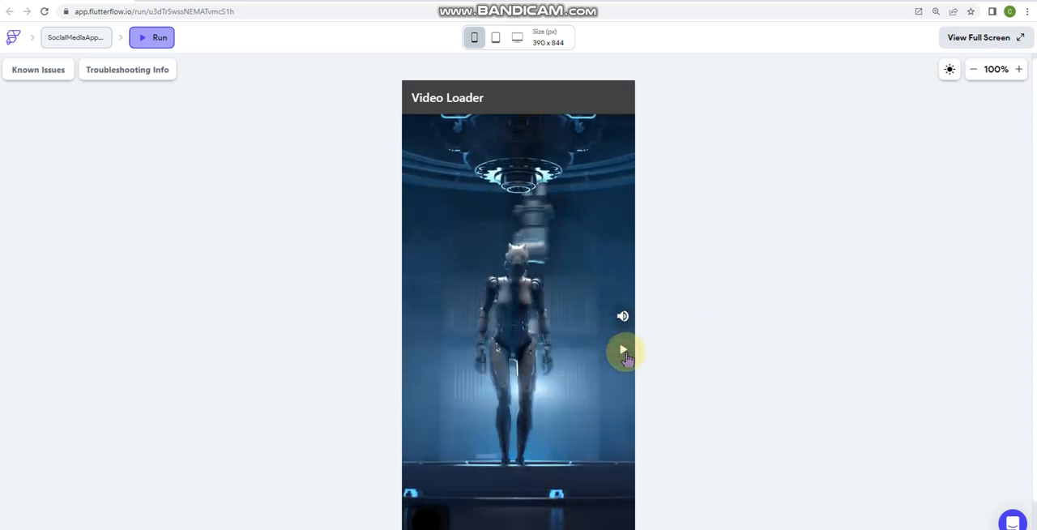
{"action": "left_click", "coordinate": [622, 353]}
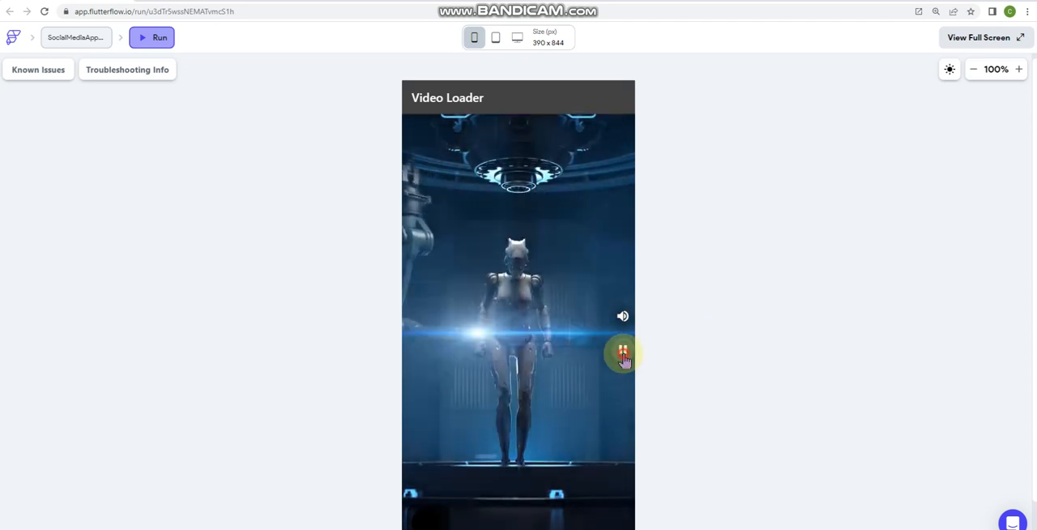
{"action": "left_click", "coordinate": [622, 316]}
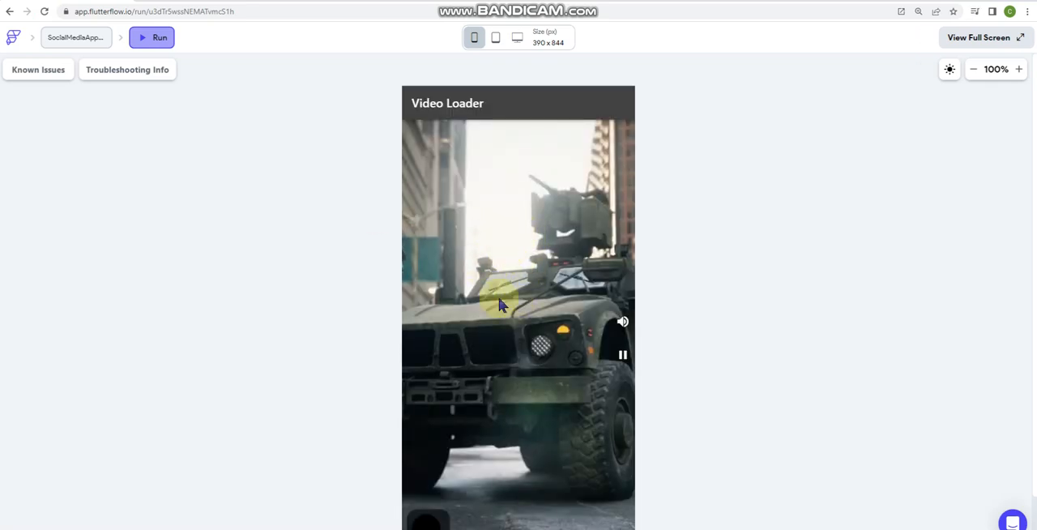
{"action": "mouse_move", "coordinate": [508, 361]}
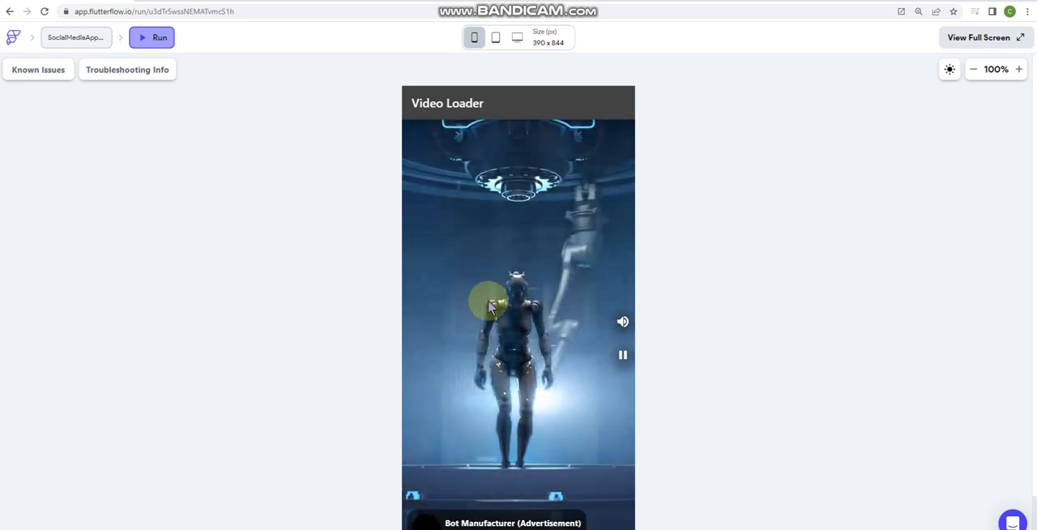
{"action": "mouse_move", "coordinate": [803, 244]}
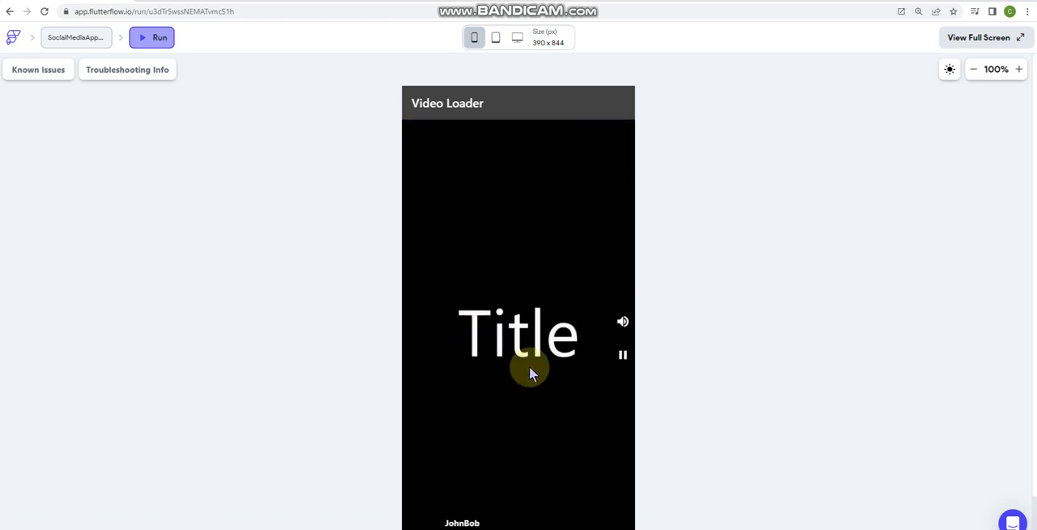
{"action": "mouse_move", "coordinate": [522, 326]}
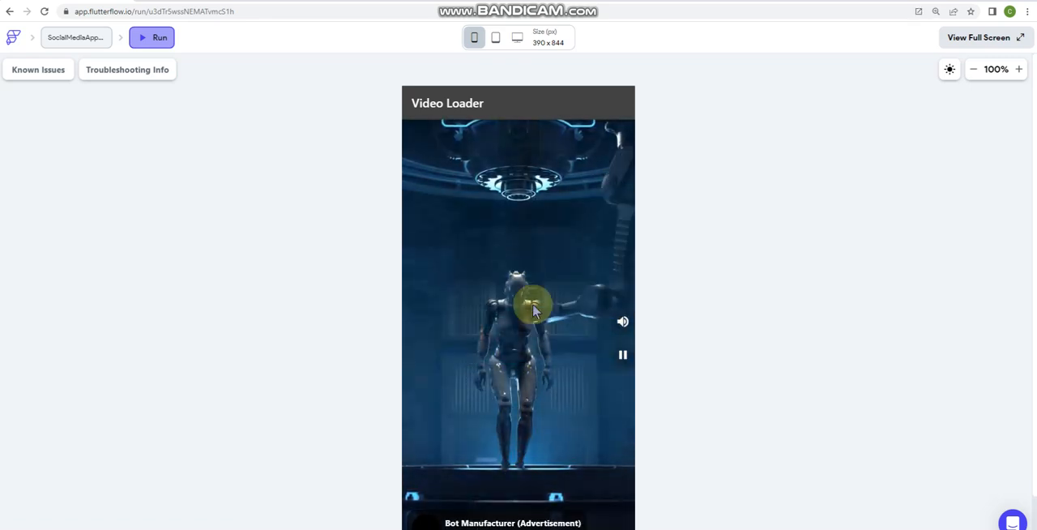
{"action": "mouse_move", "coordinate": [706, 288]}
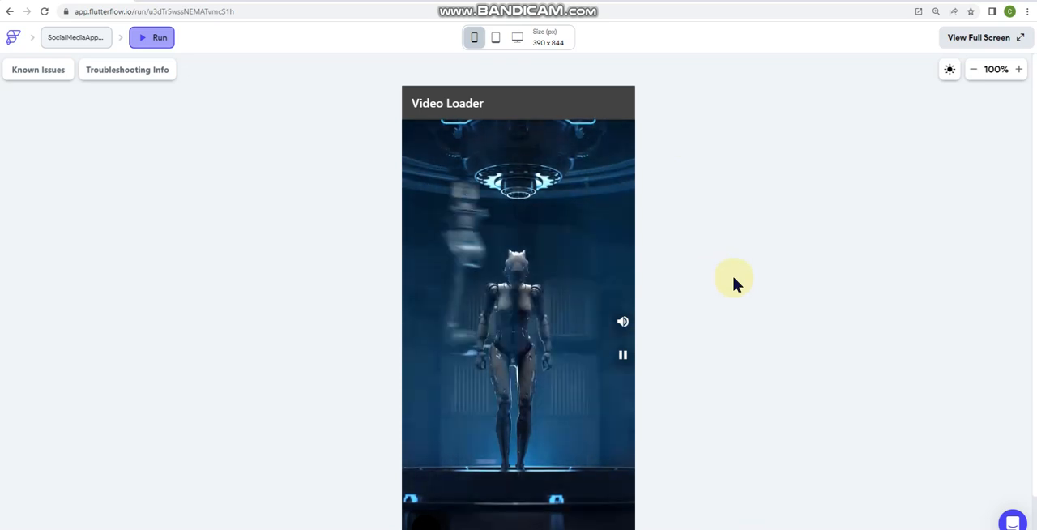
{"action": "mouse_move", "coordinate": [732, 246]}
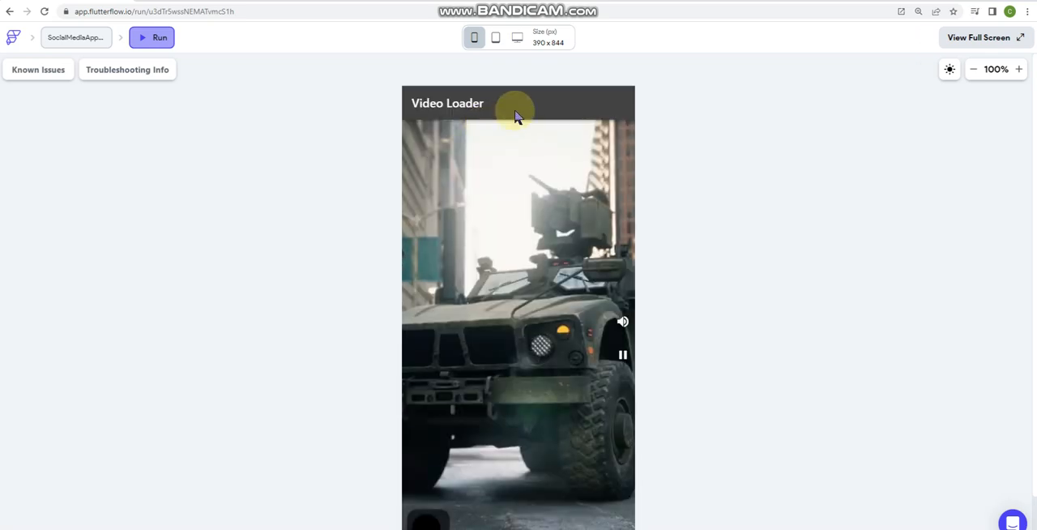
{"action": "mouse_move", "coordinate": [298, 174]}
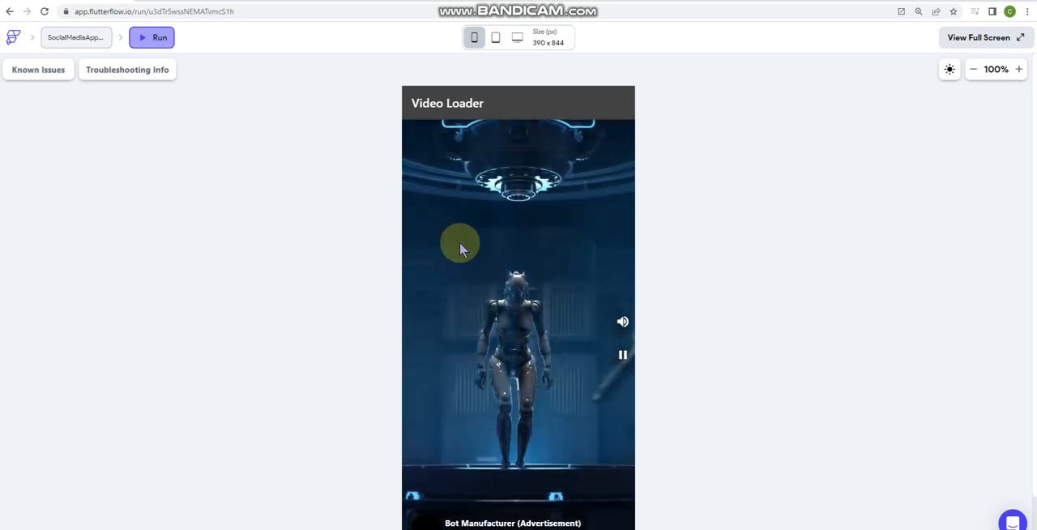
{"action": "mouse_move", "coordinate": [401, 311]}
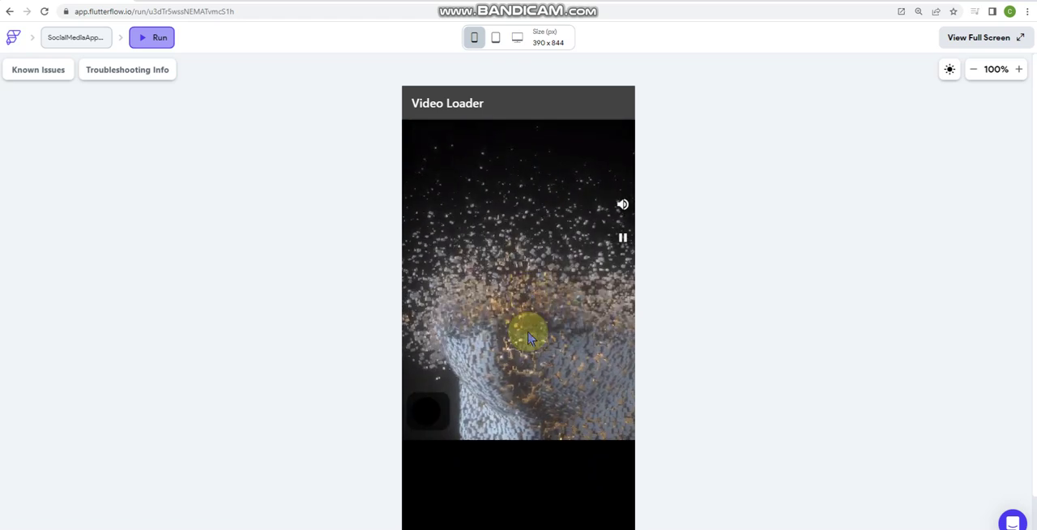
{"action": "mouse_move", "coordinate": [523, 411]}
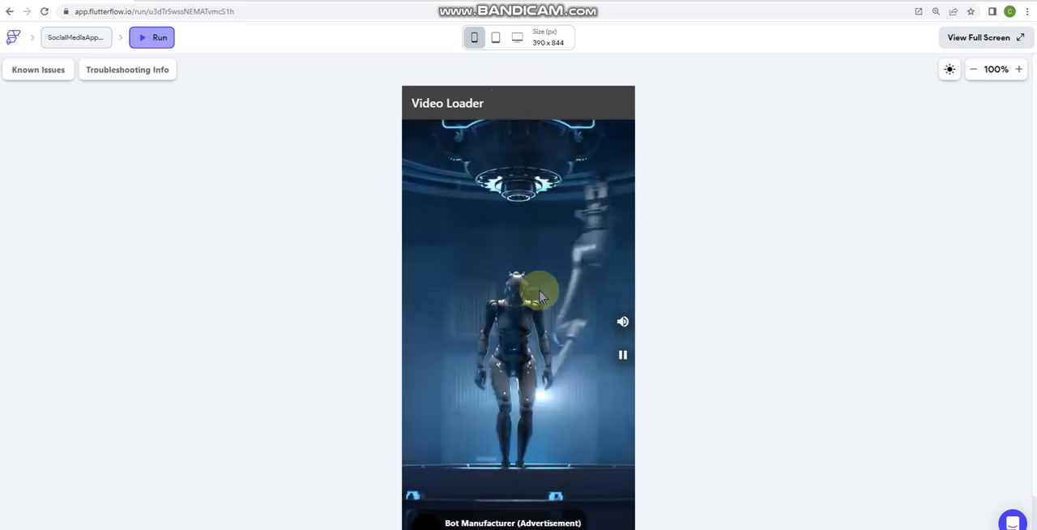
{"action": "mouse_move", "coordinate": [683, 212]}
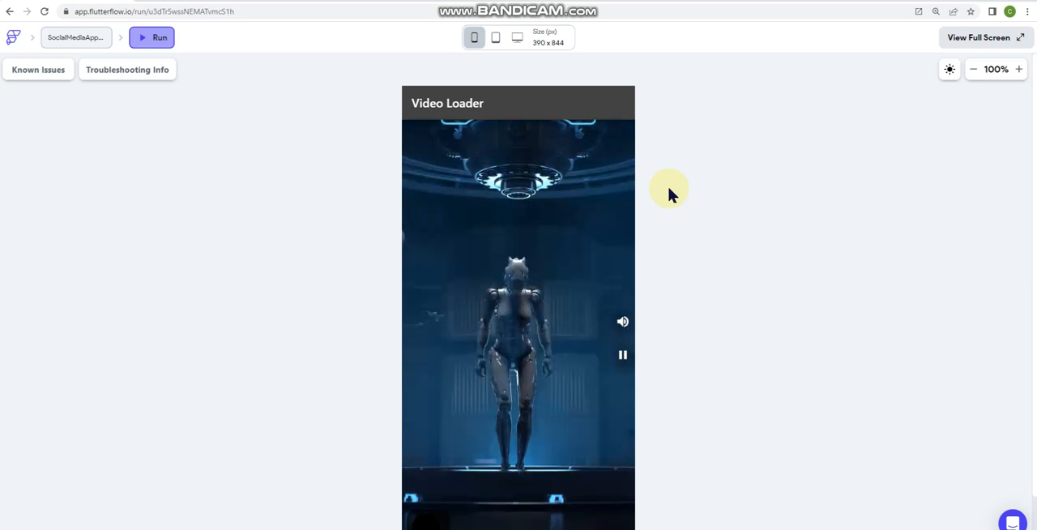
{"action": "mouse_move", "coordinate": [398, 358]}
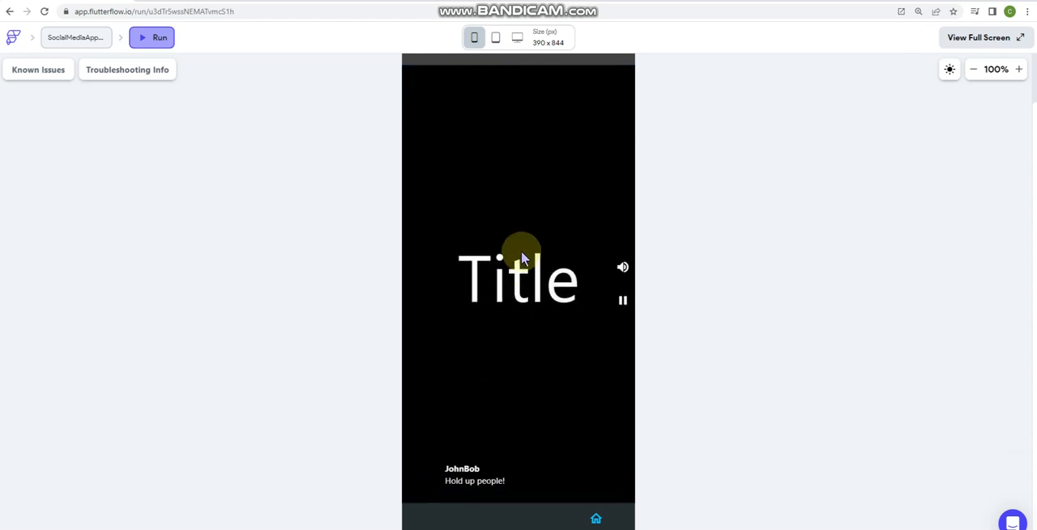
{"action": "mouse_move", "coordinate": [523, 246]}
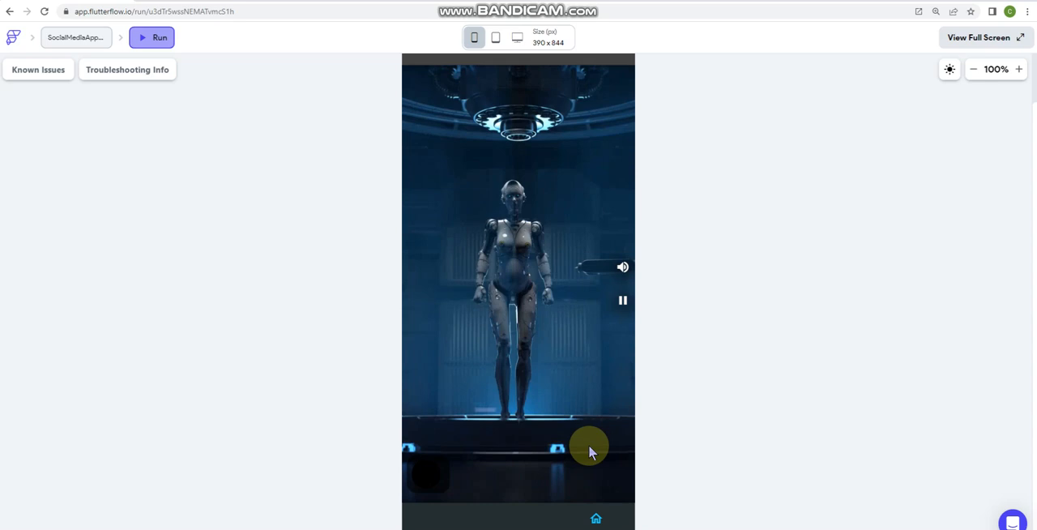
{"action": "mouse_move", "coordinate": [588, 421]}
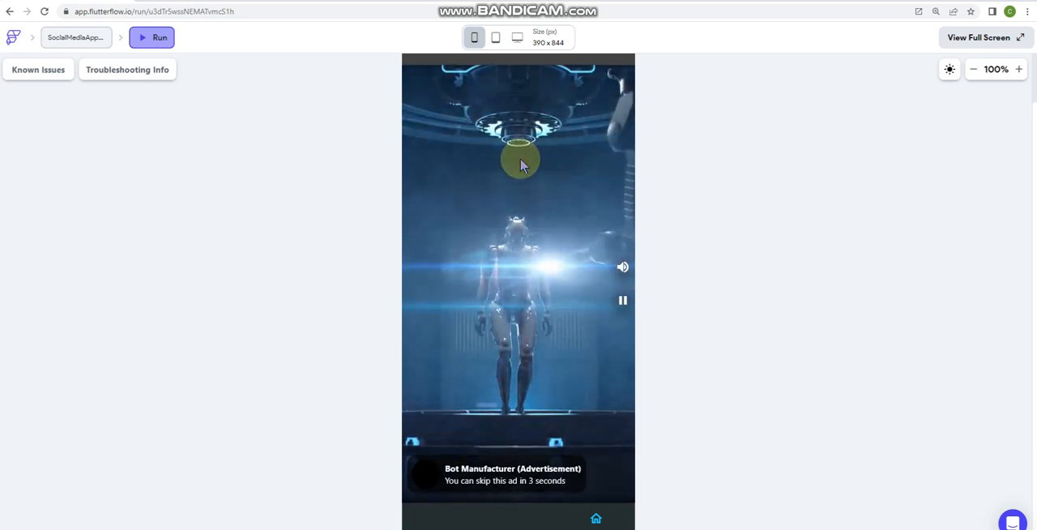
{"action": "mouse_move", "coordinate": [547, 423]}
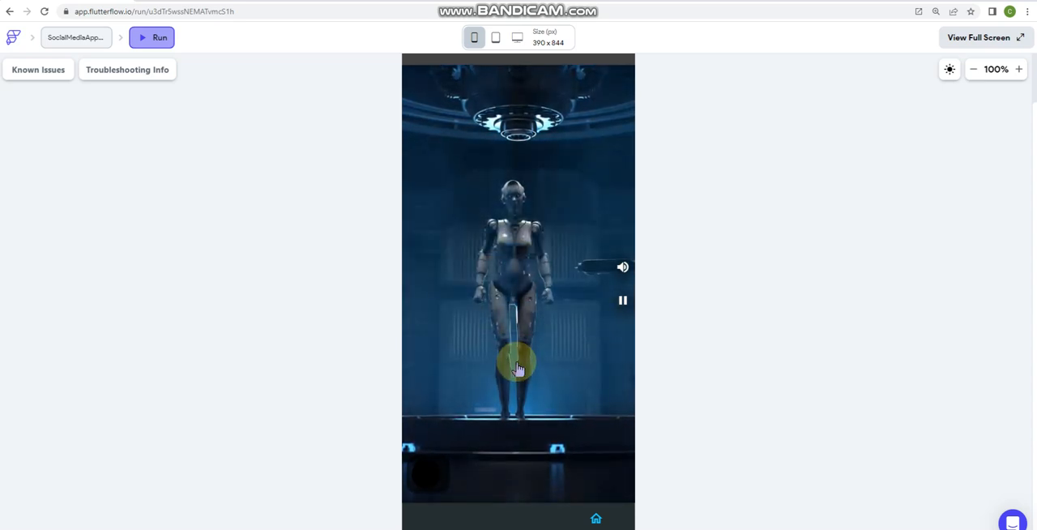
{"action": "mouse_move", "coordinate": [628, 334]}
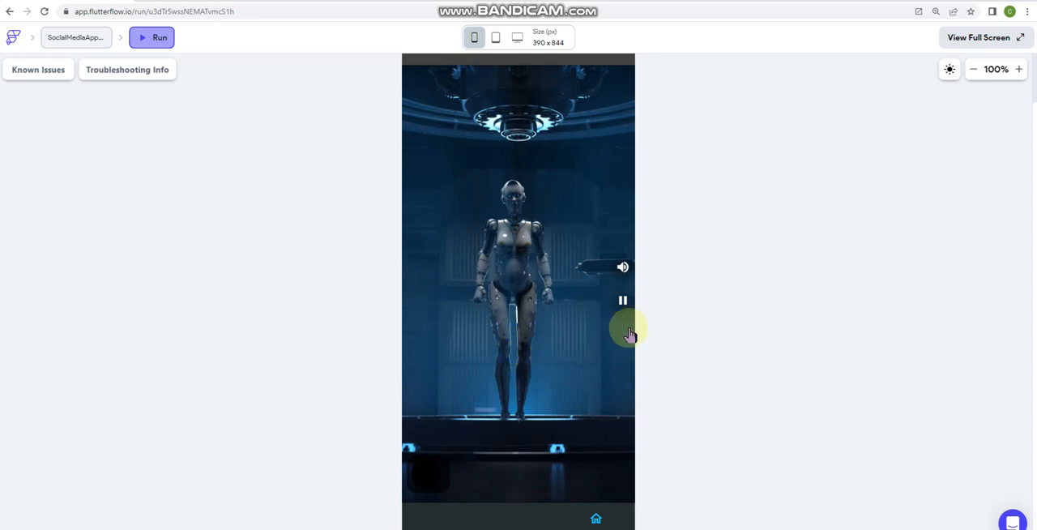